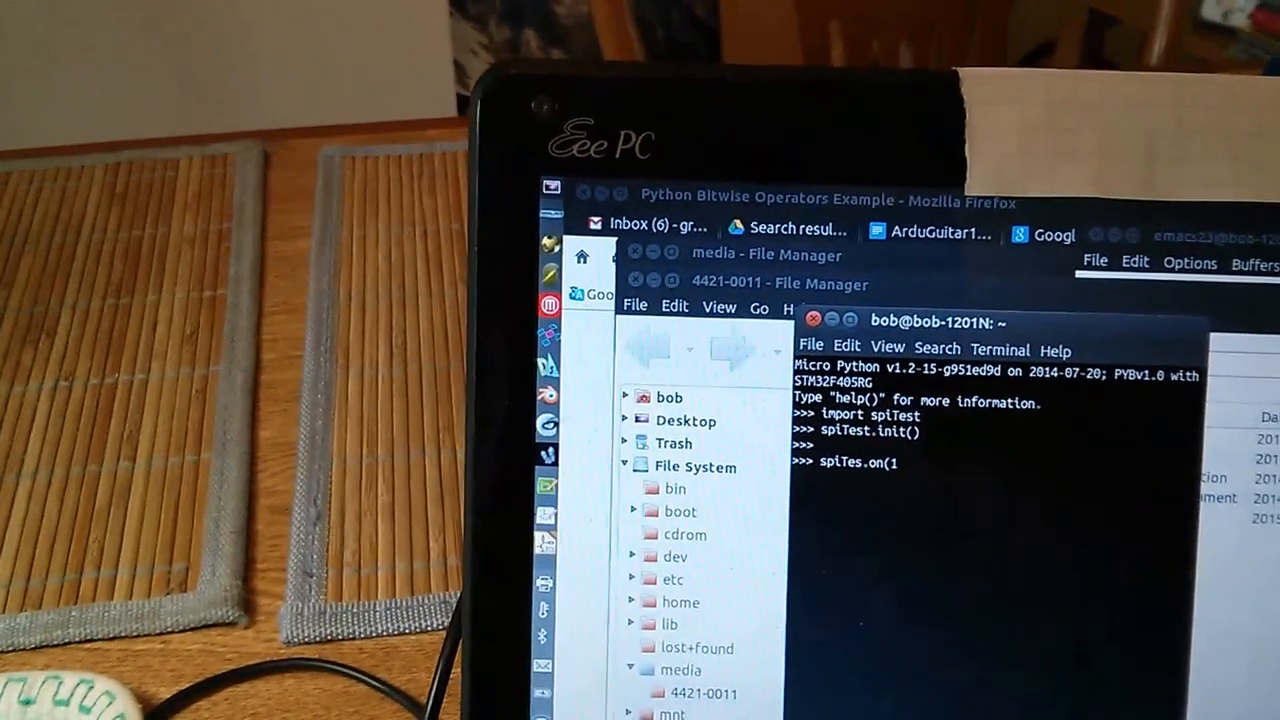
{"action": "type", "text": ",2"}
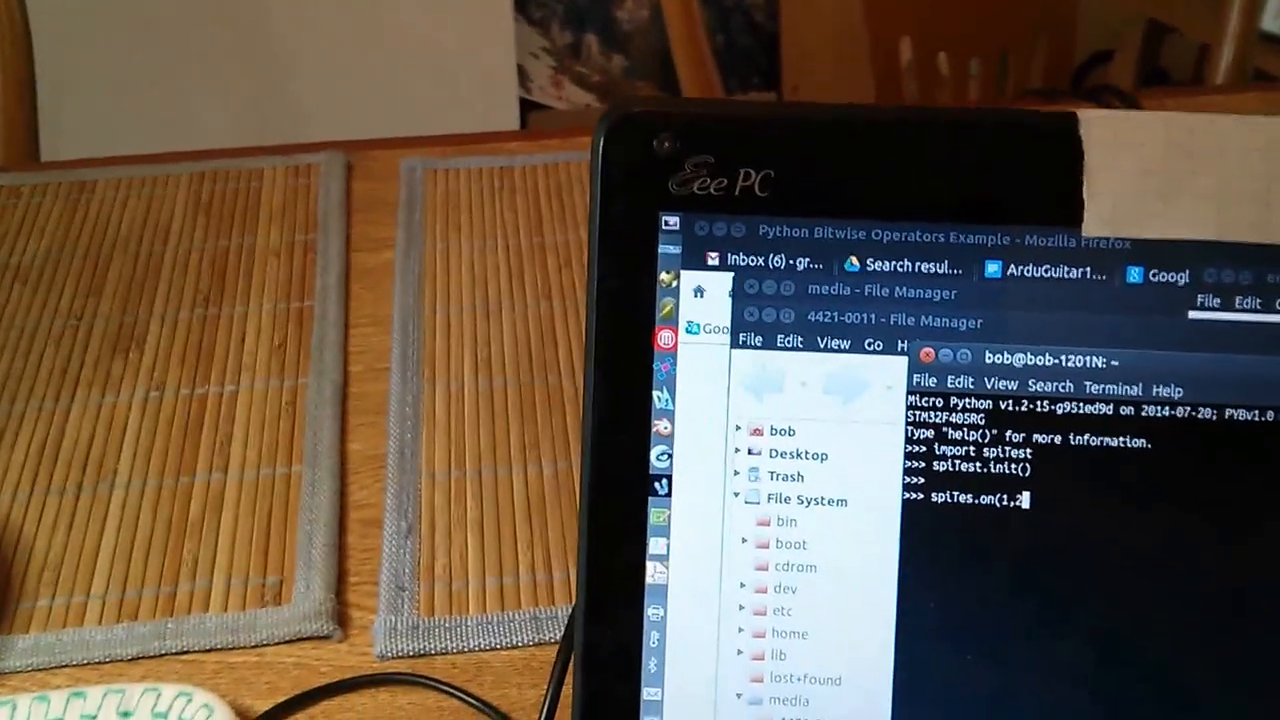
{"action": "type", "text": "3,"}
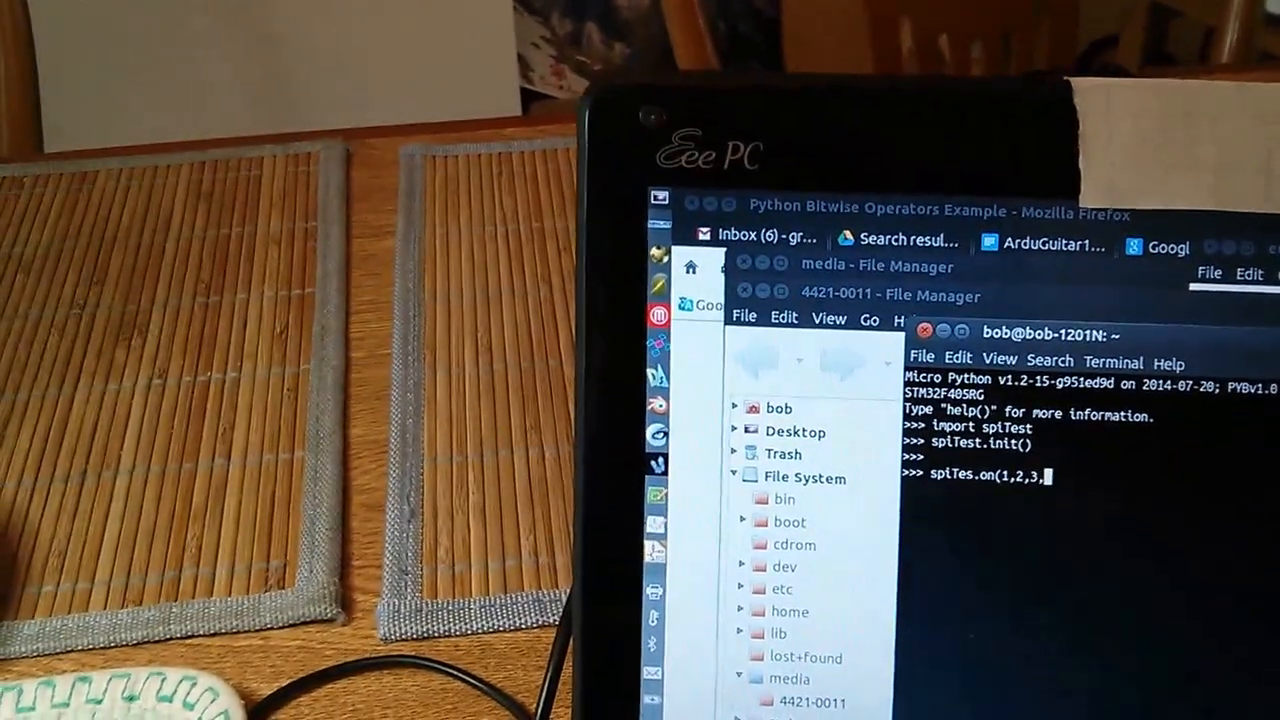